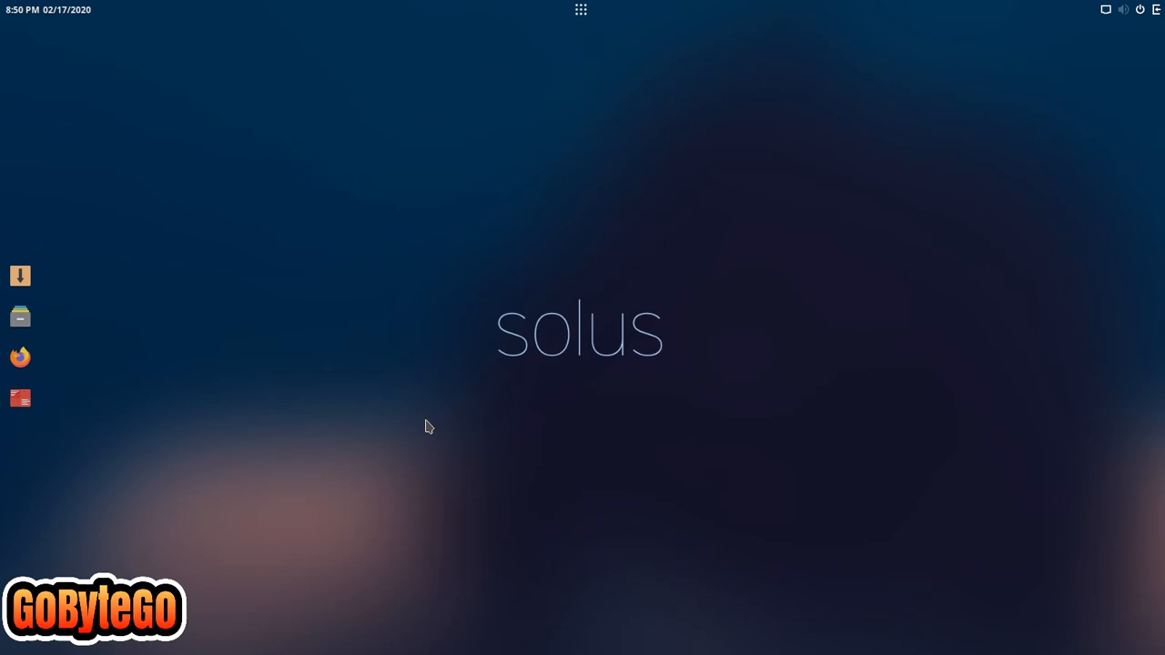
mouse_move(487, 292)
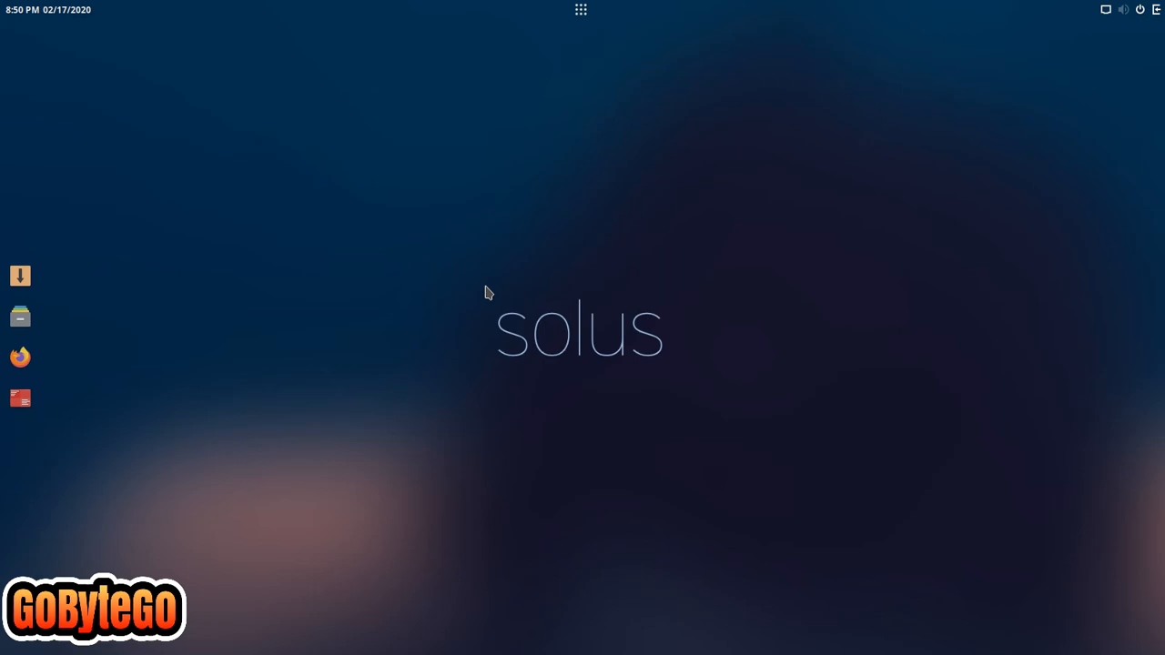
mouse_move(176, 463)
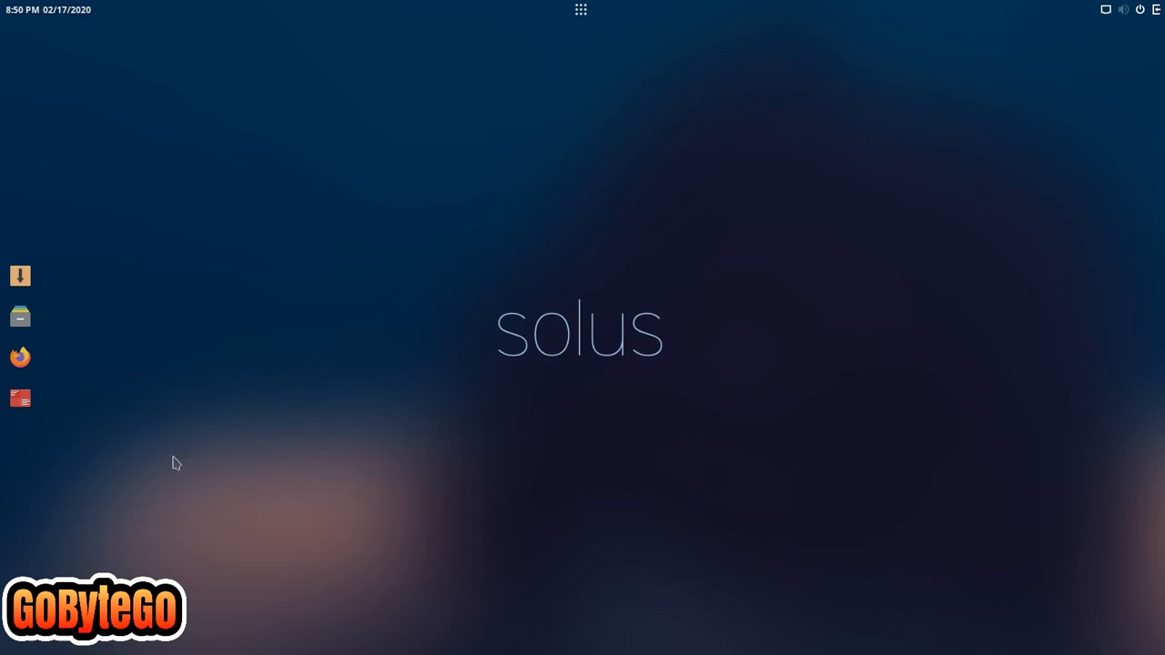
mouse_move(250, 382)
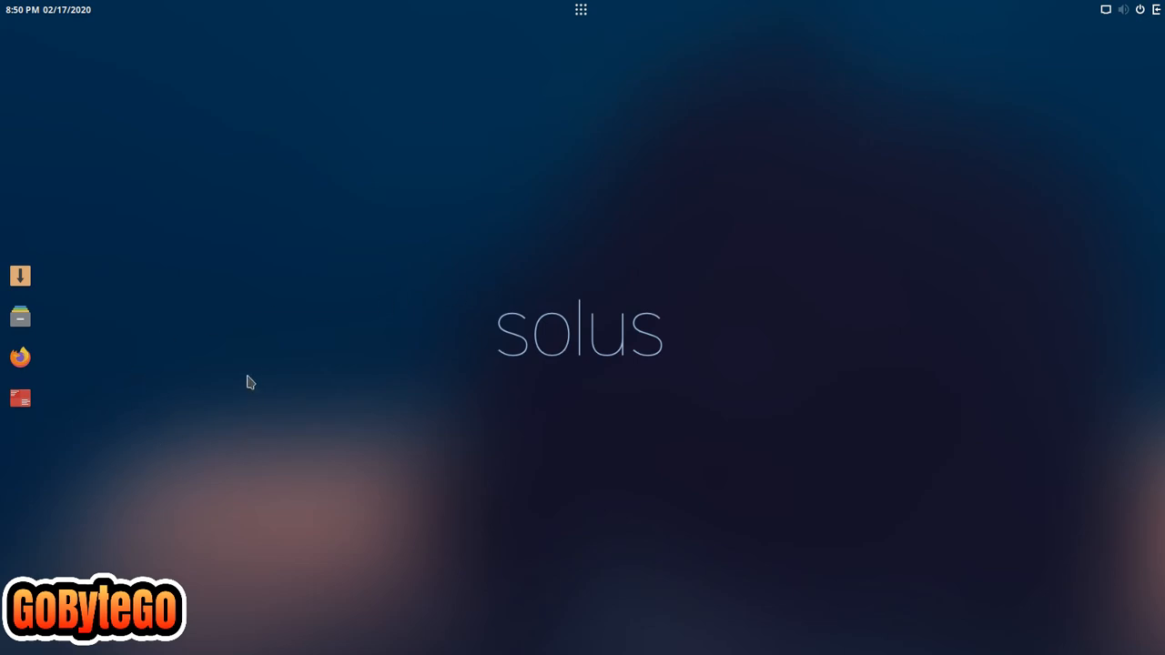
mouse_move(230, 353)
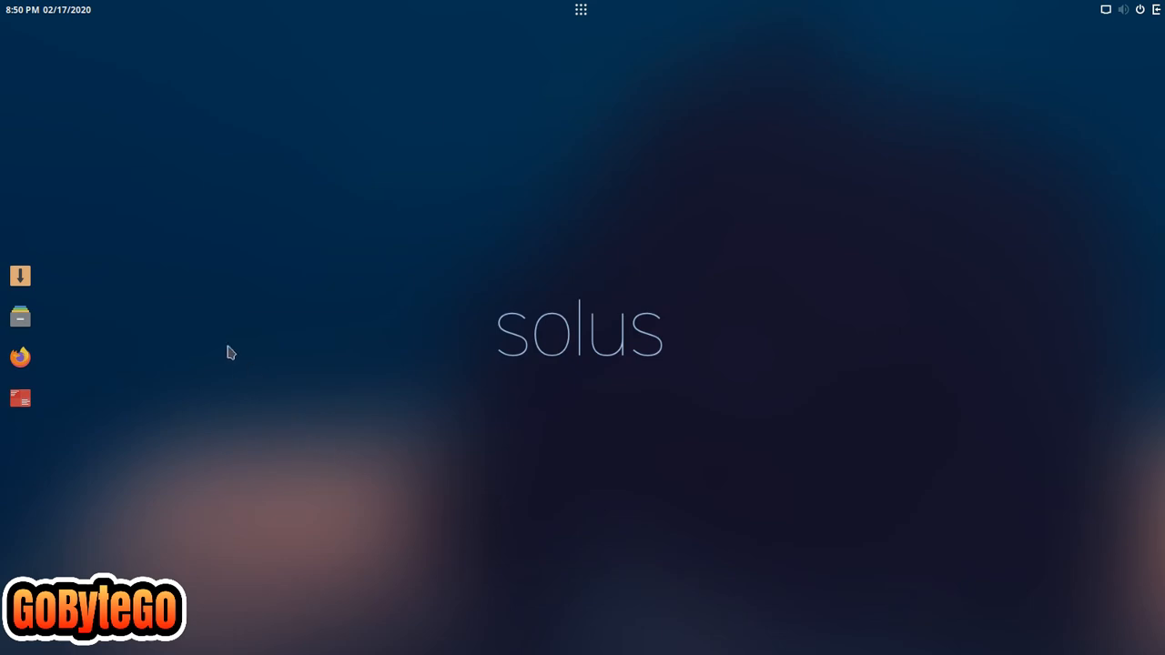
mouse_move(112, 389)
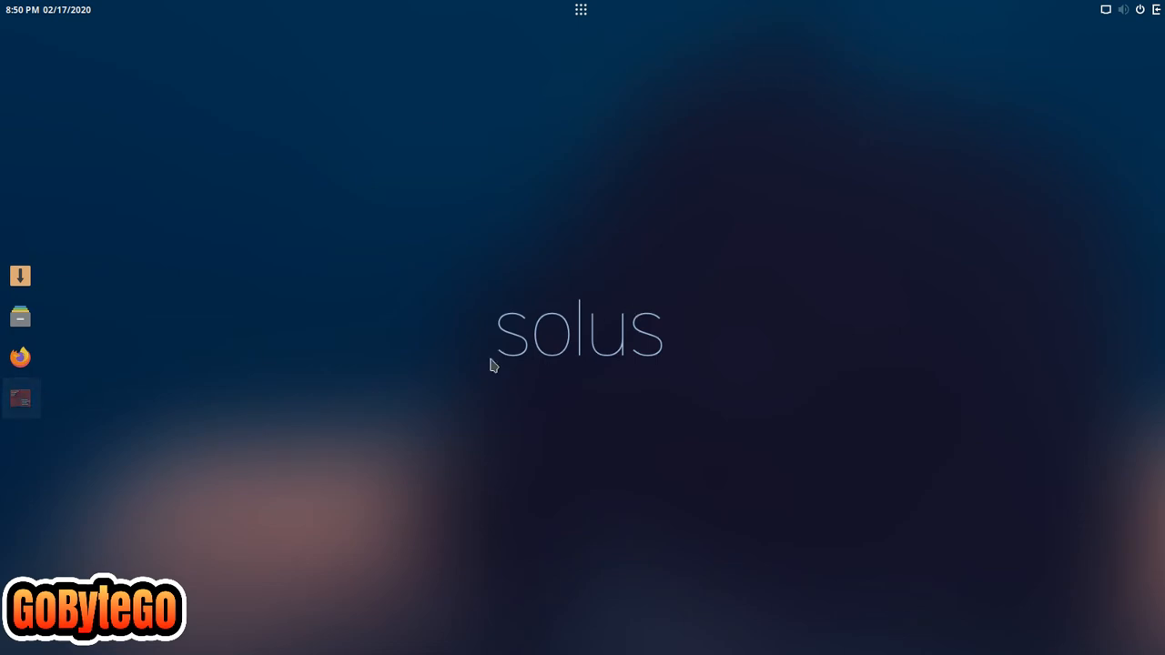
List block devices with lsblk to find the root partition sda2, then clear the screen
click(20, 398)
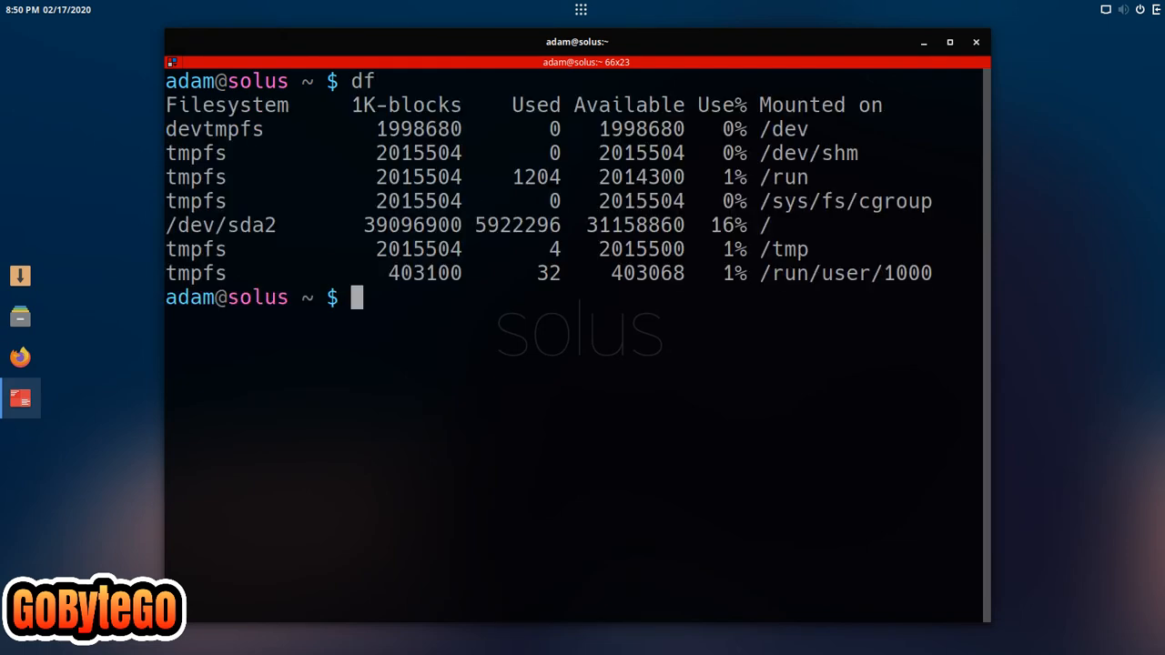
mouse_move(780, 225)
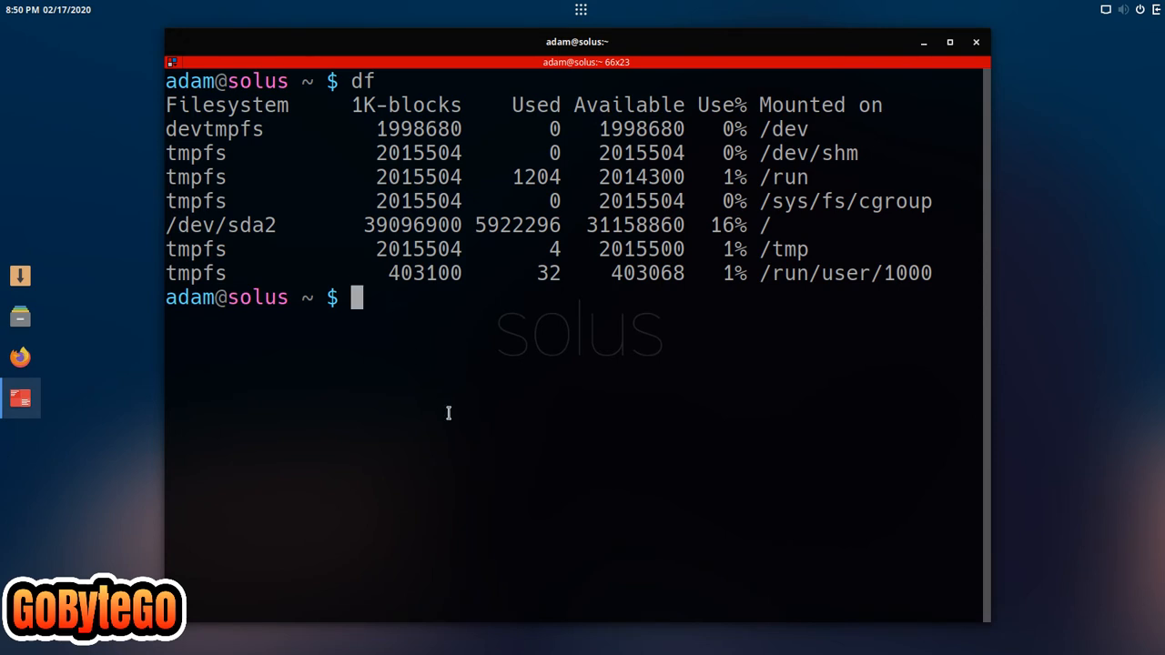
text(lsbl)
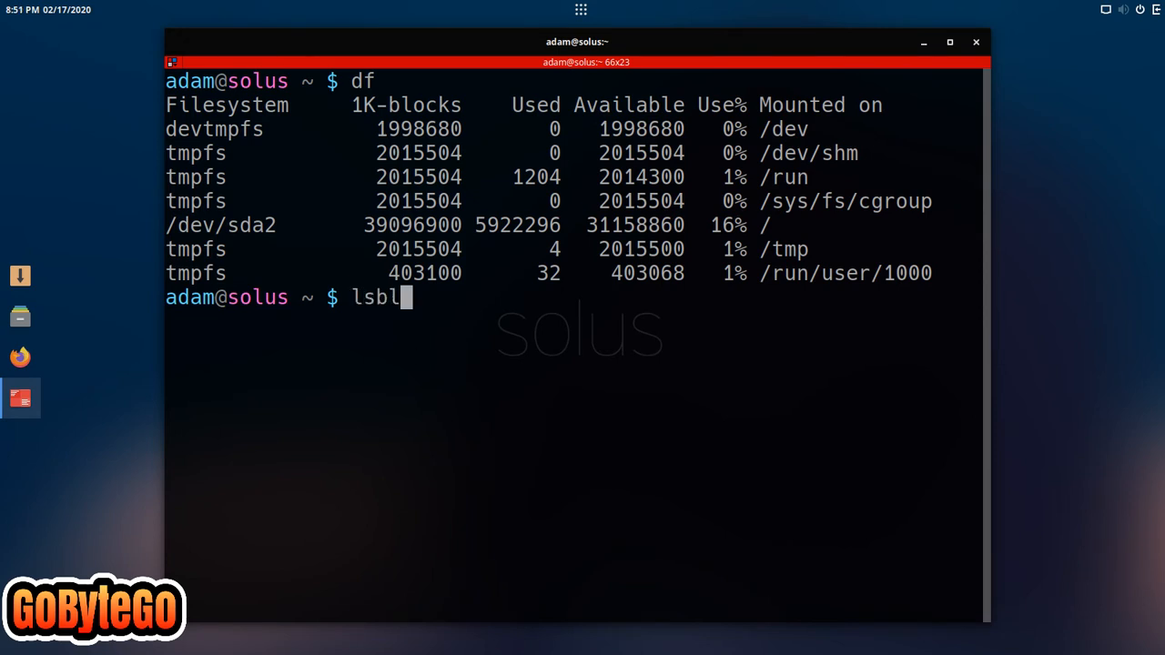
key(Return)
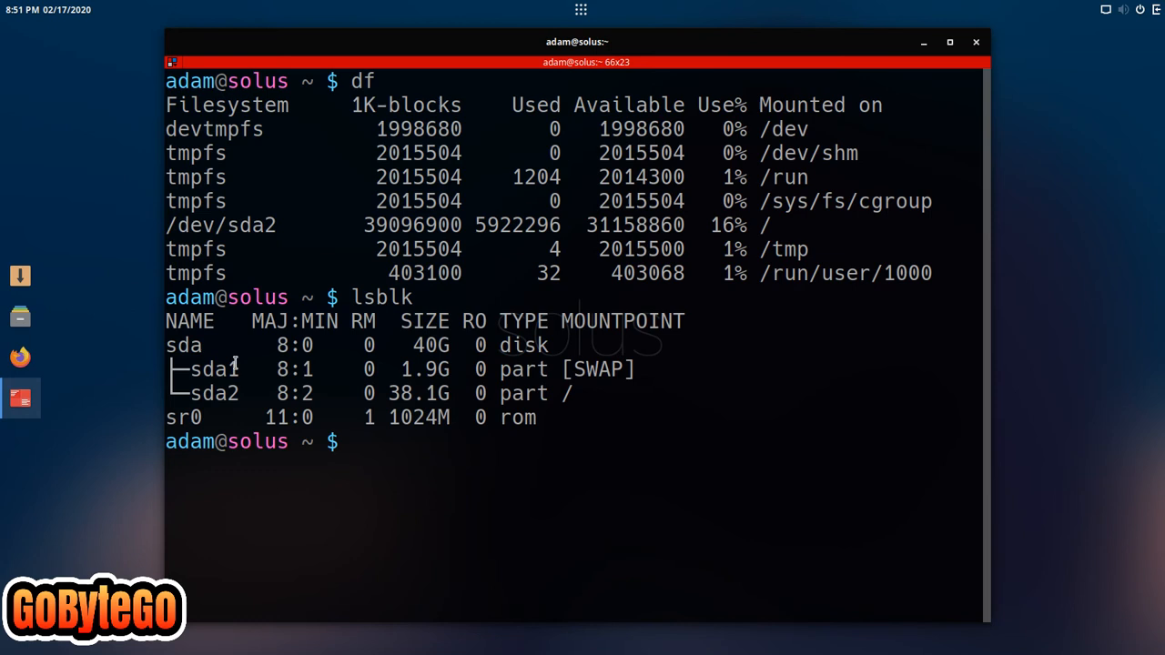
double_click(214, 369)
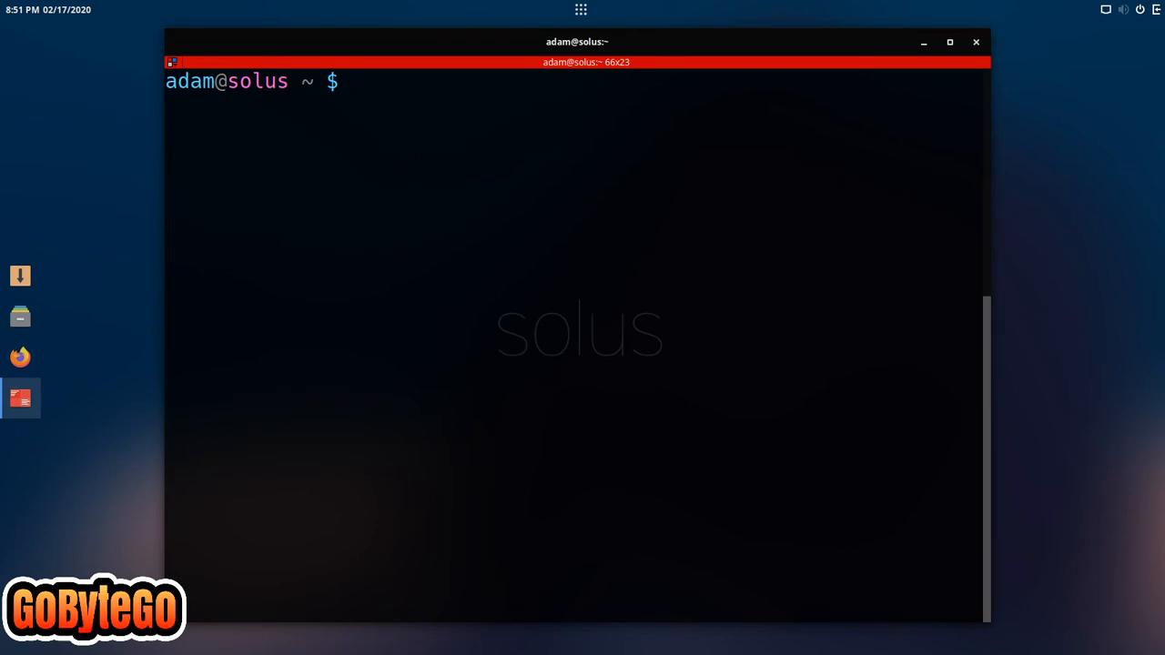
Enter sudo tune2fs -l /dev/sda2 | grep created at the prompt without running it
text(sudo)
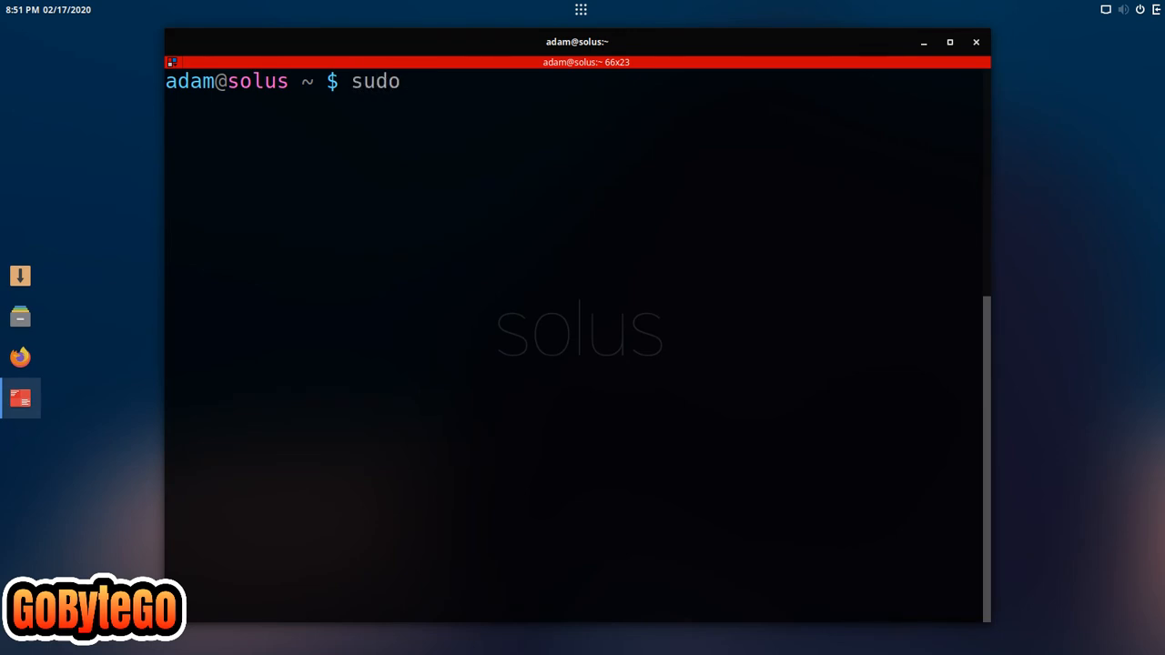
text(tune2)
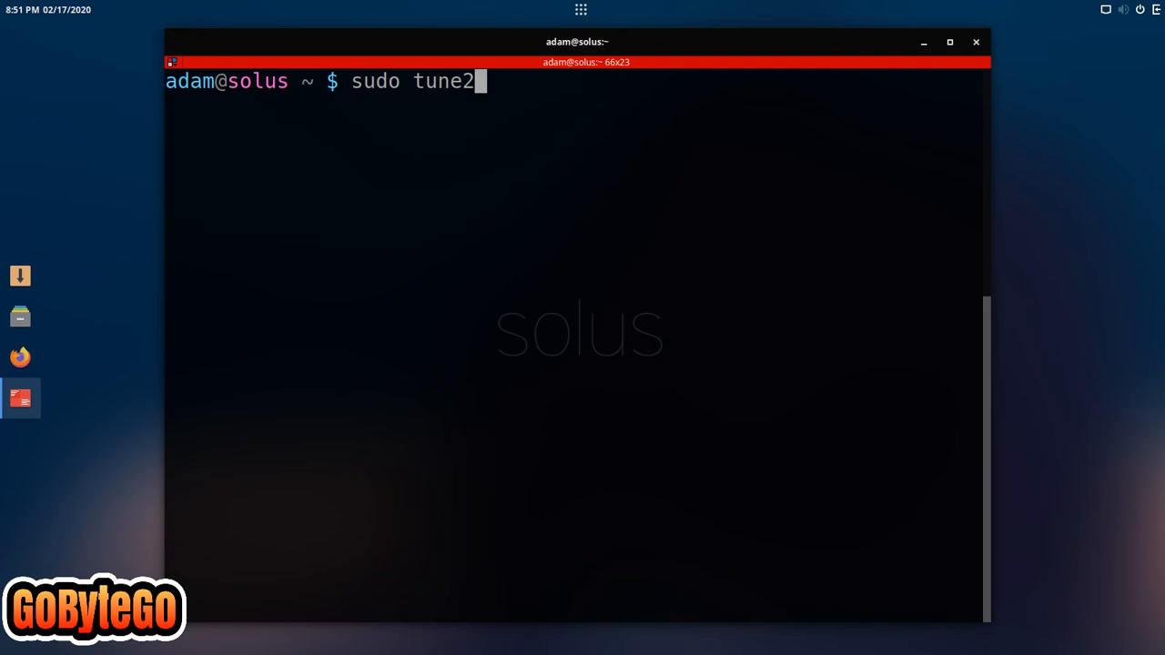
text(fs)
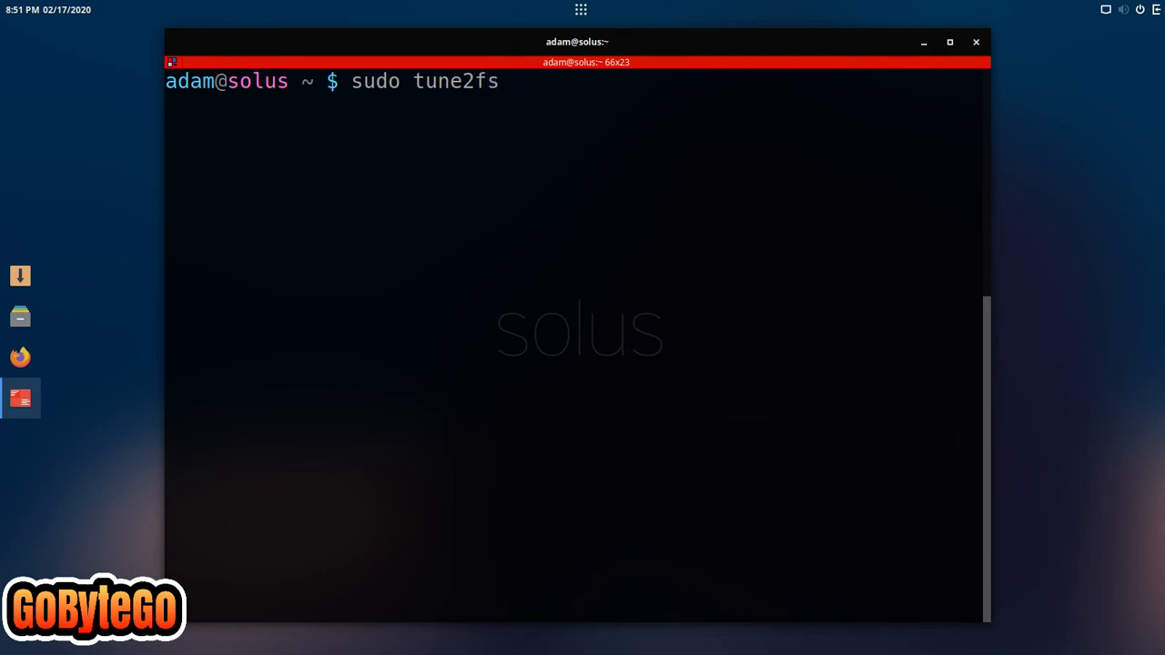
text(-l)
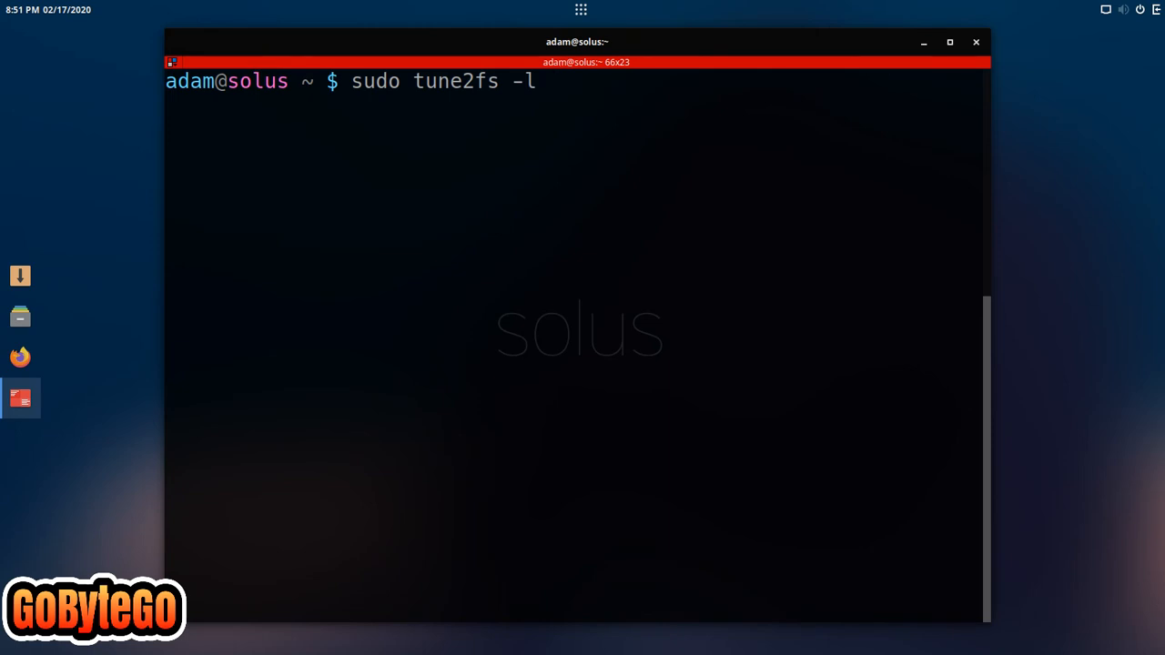
text(/dev/sda)
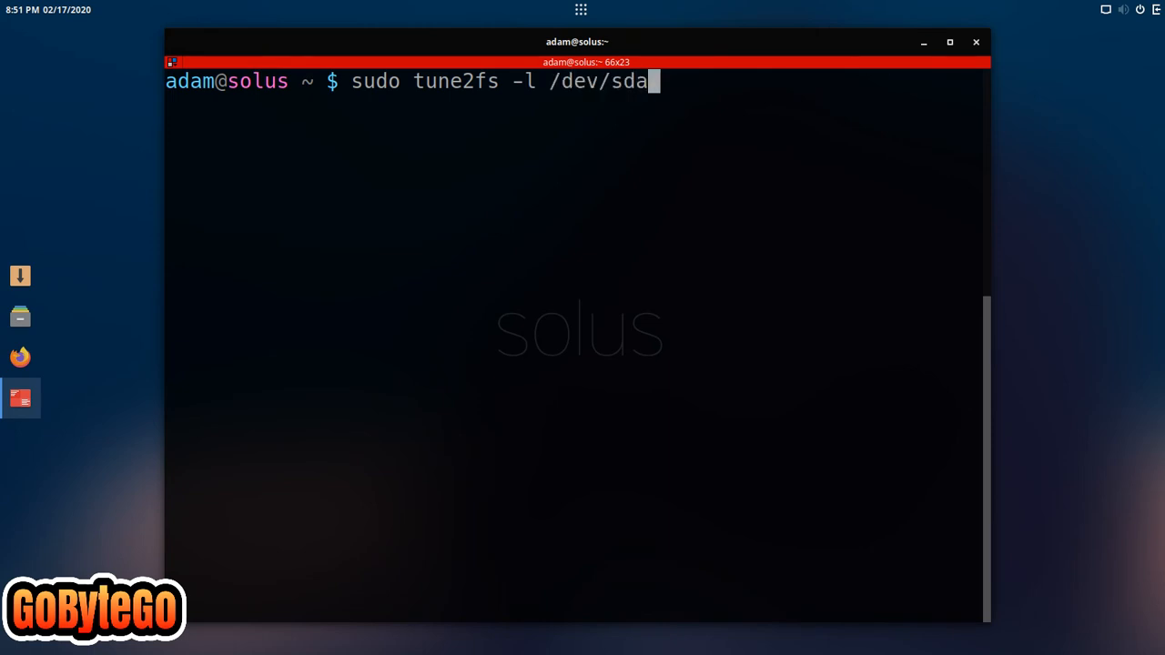
text(2 |)
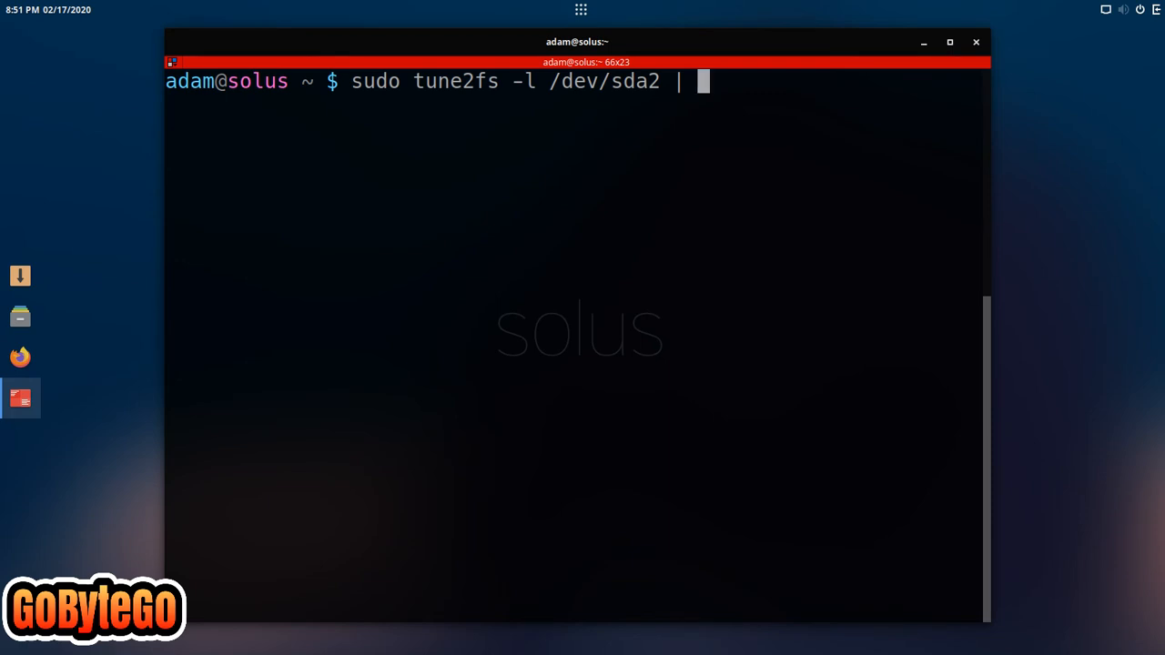
text(grep)
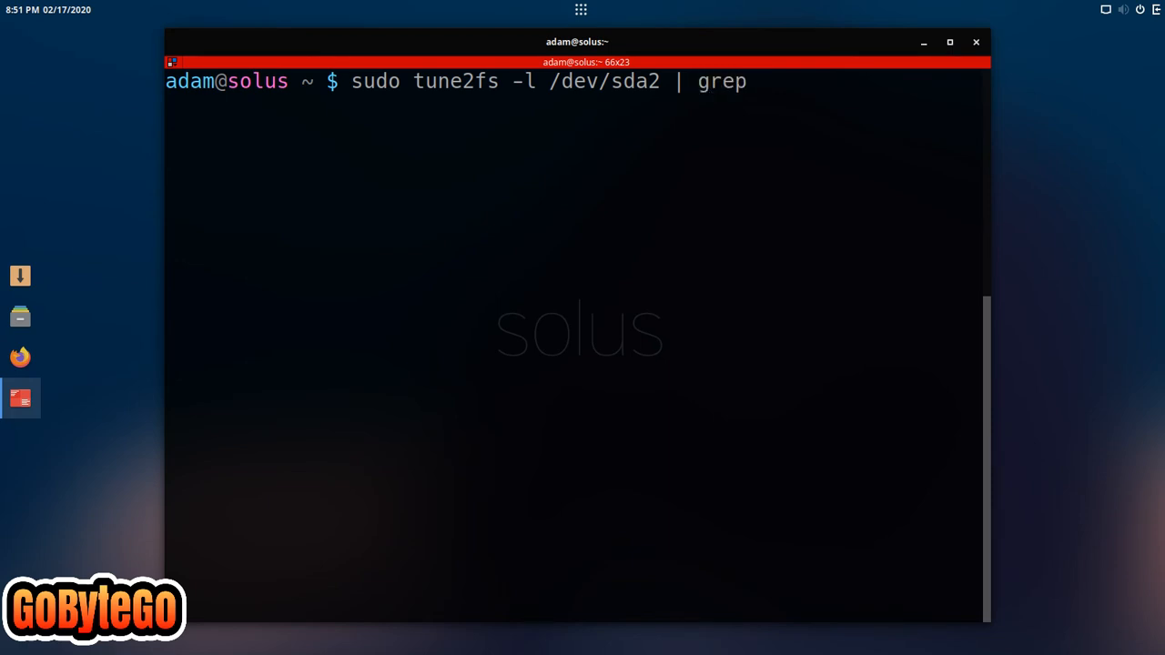
text(cr)
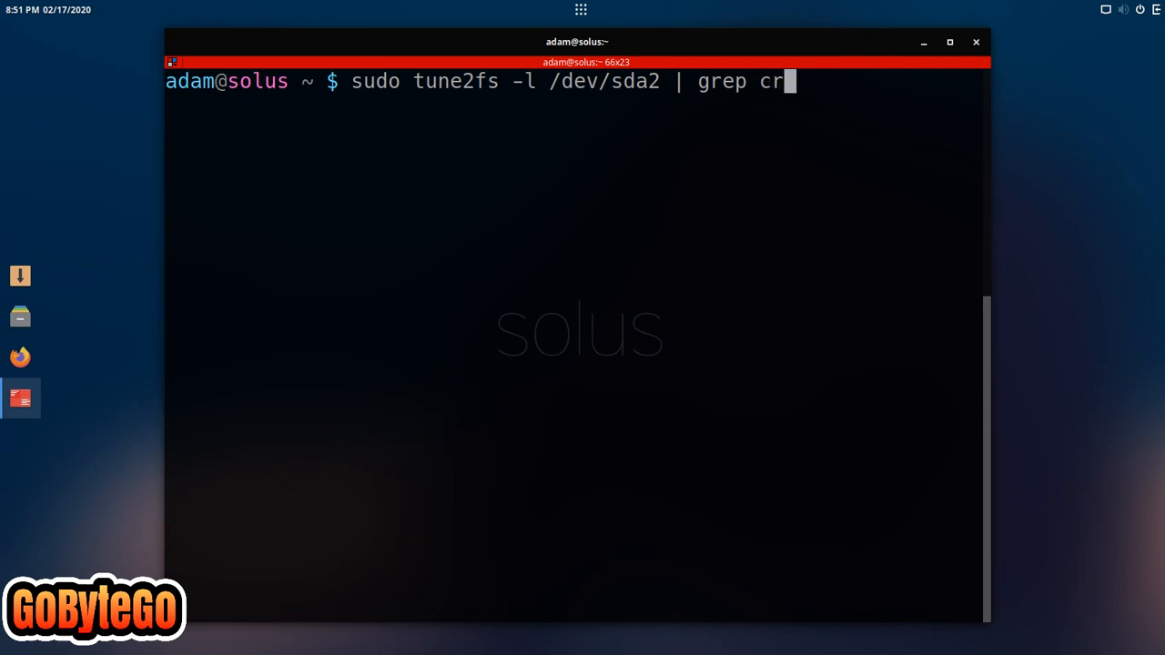
text(eated)
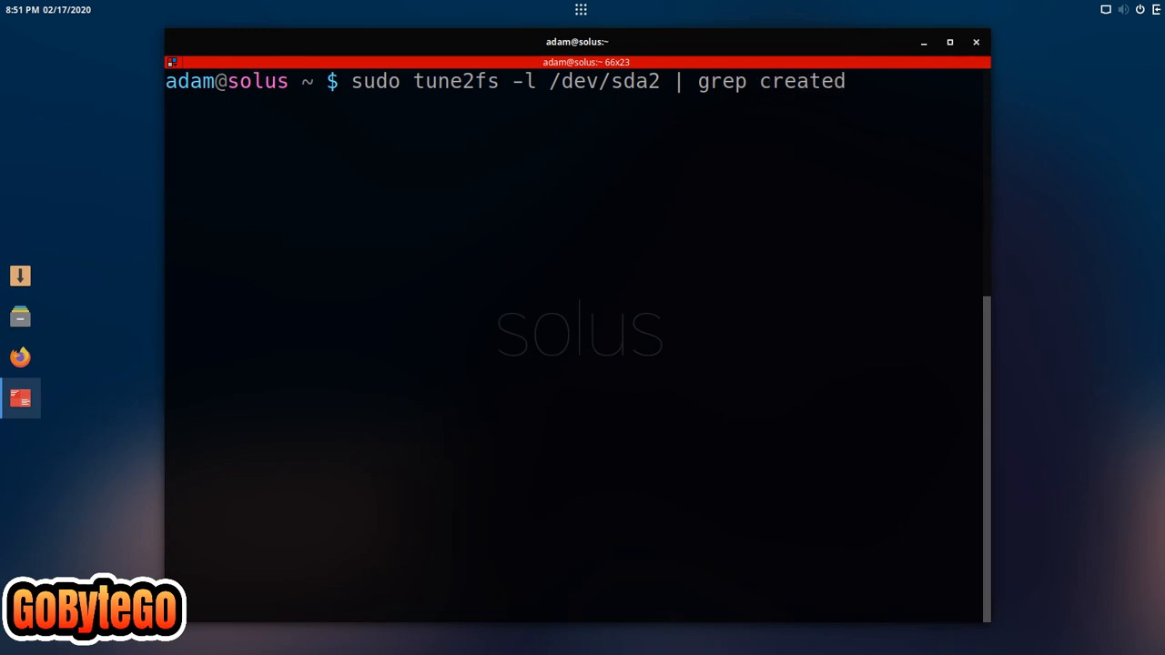
Run the query with the sudo password, showing sda2 created Tue Dec 29 18:35:00 2015
key(Return)
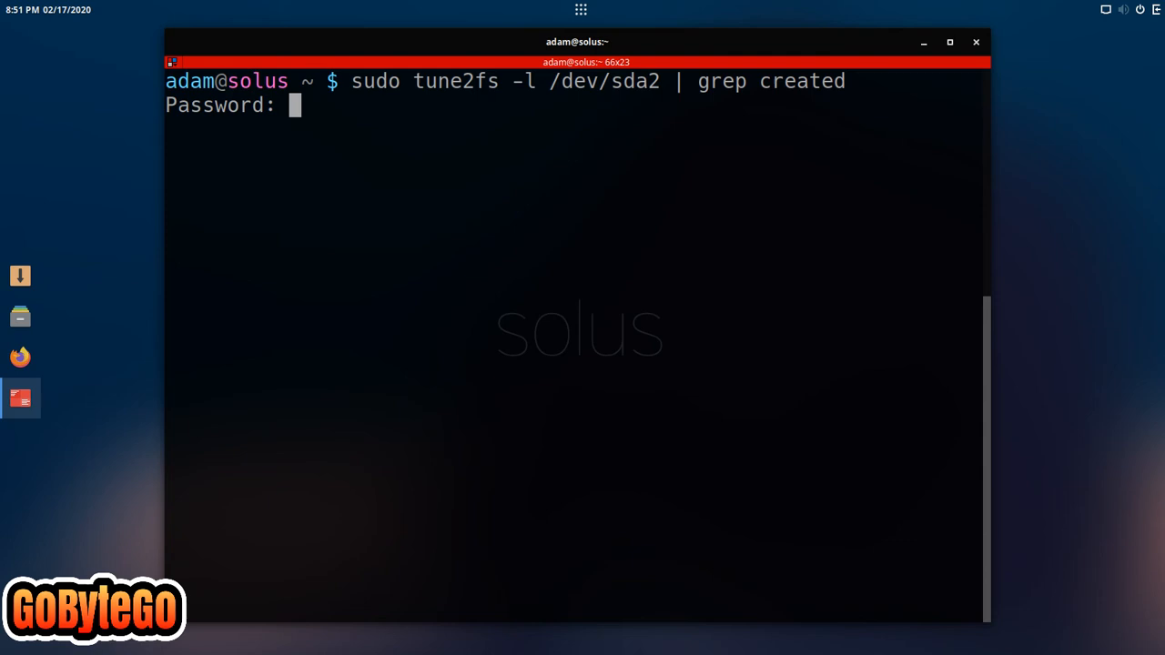
key(Return)
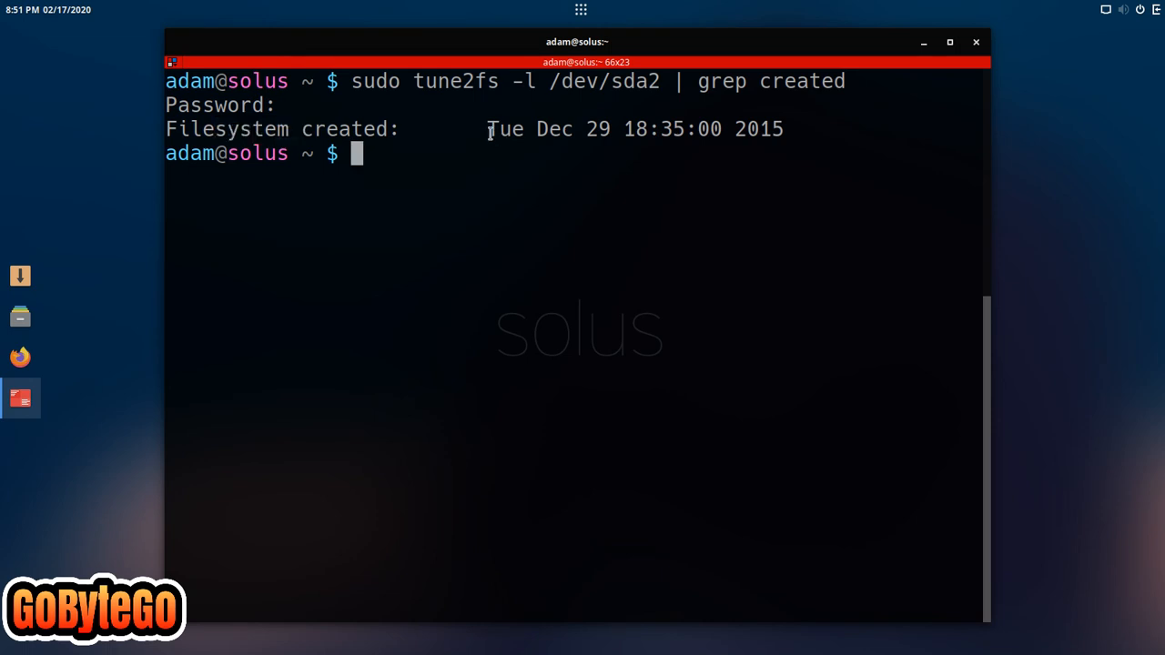
drag(487, 129, 785, 129)
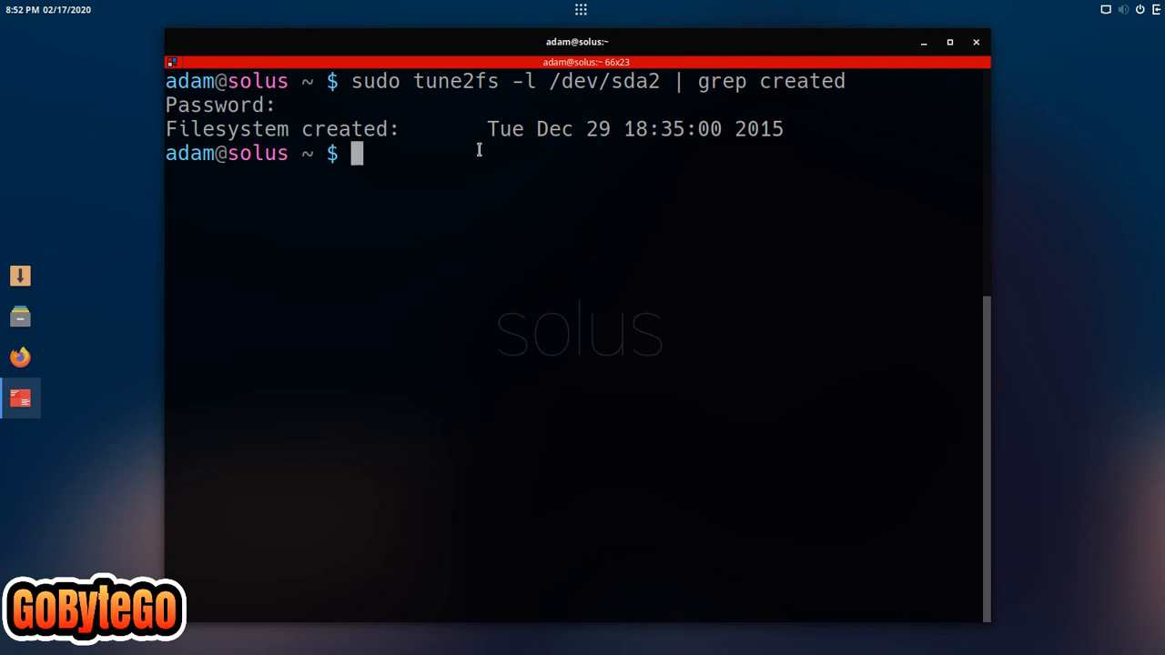
mouse_move(557, 184)
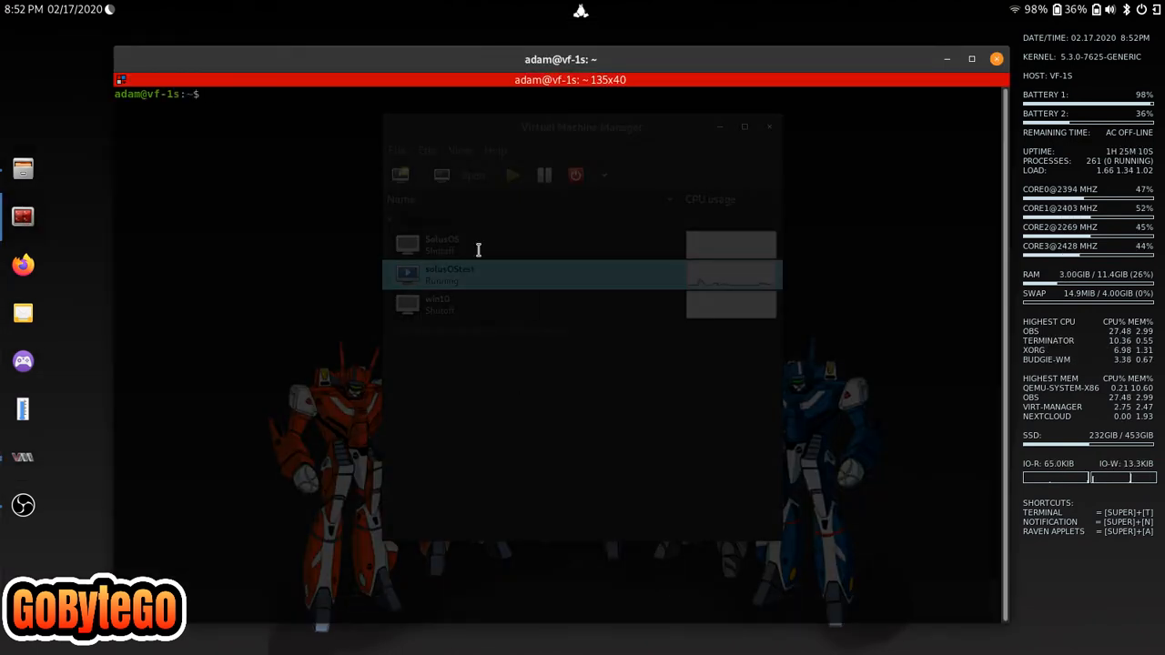
Run df on the host and begin sudo tune2fs -l / for the root disk sda1
text(df)
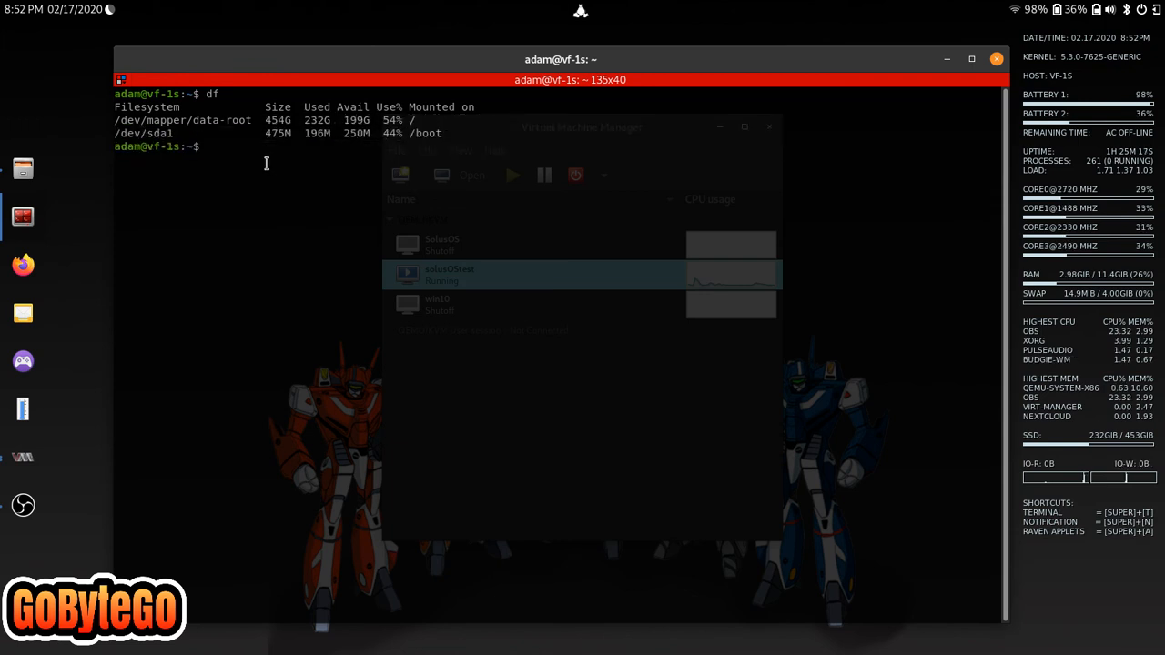
text(sudo tu)
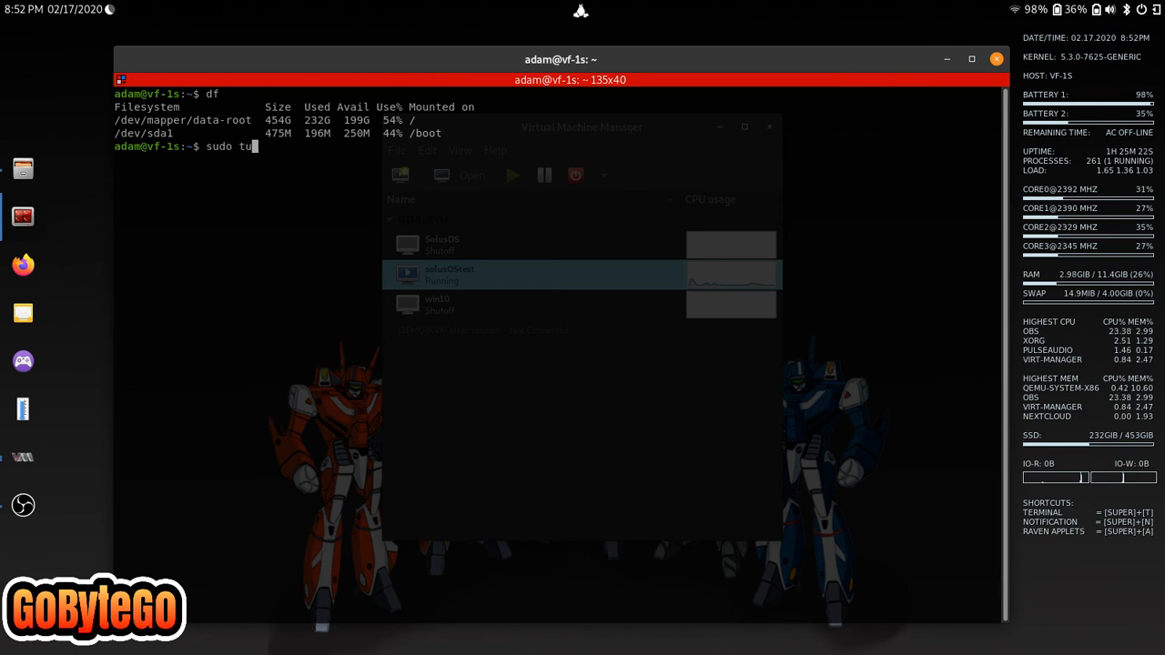
text(ne2fs -)
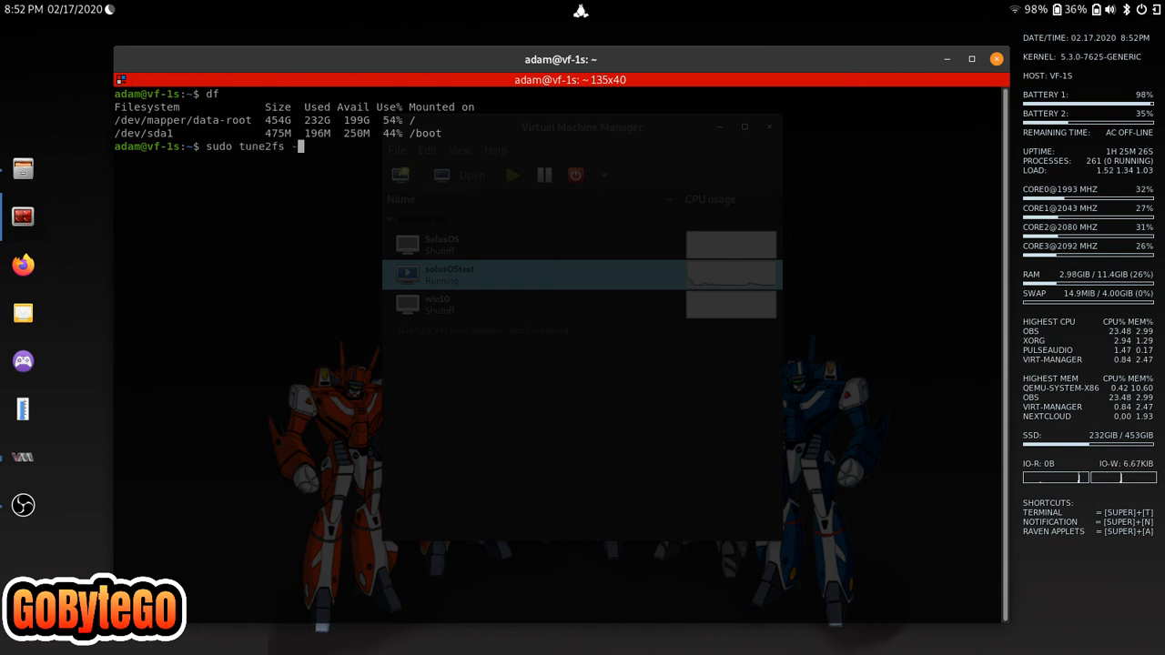
text(l /dev/sda1 |)
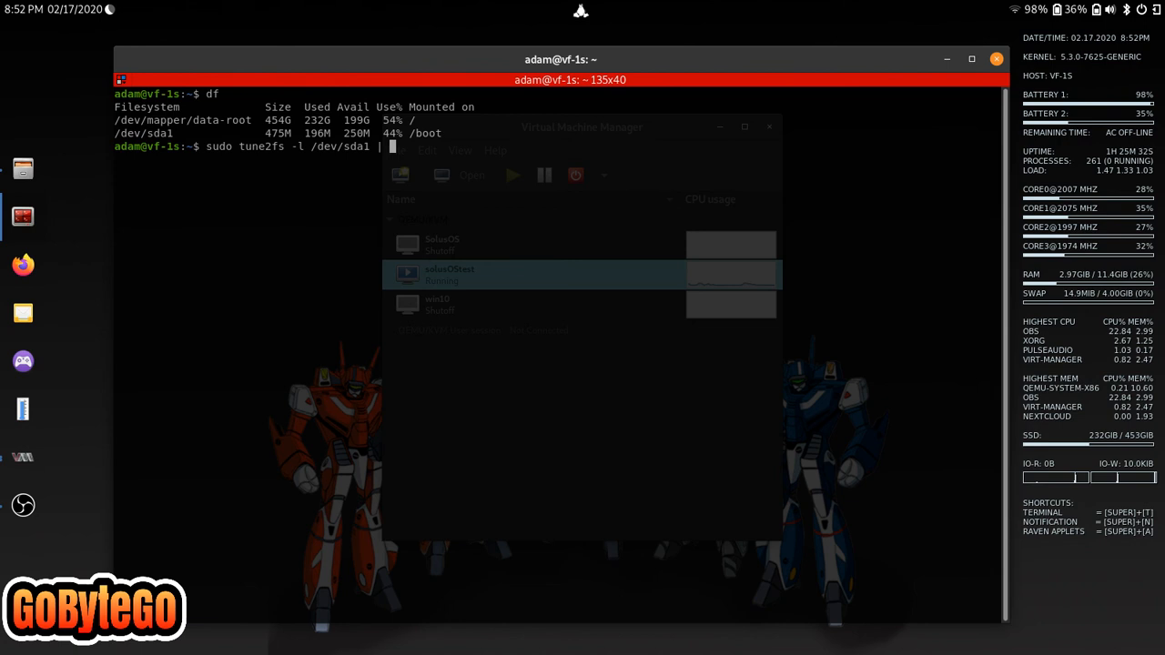
Finish with grep created and run it with the password, showing Sun Sep 1 11:07:58 2019
text(grep)
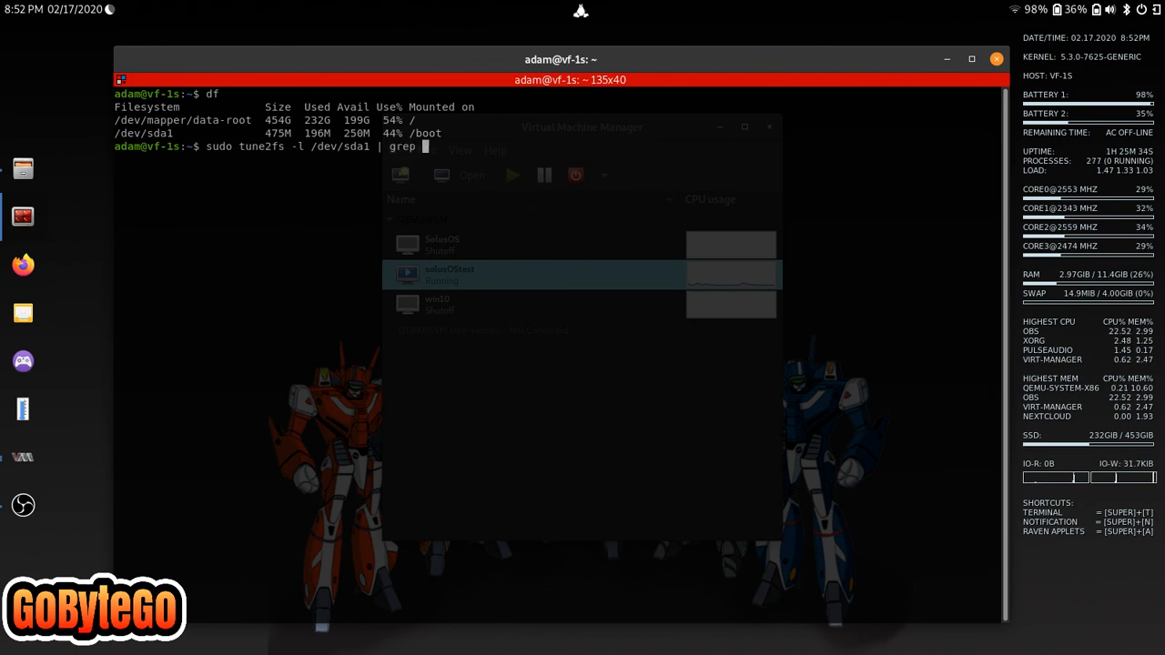
text(cre)
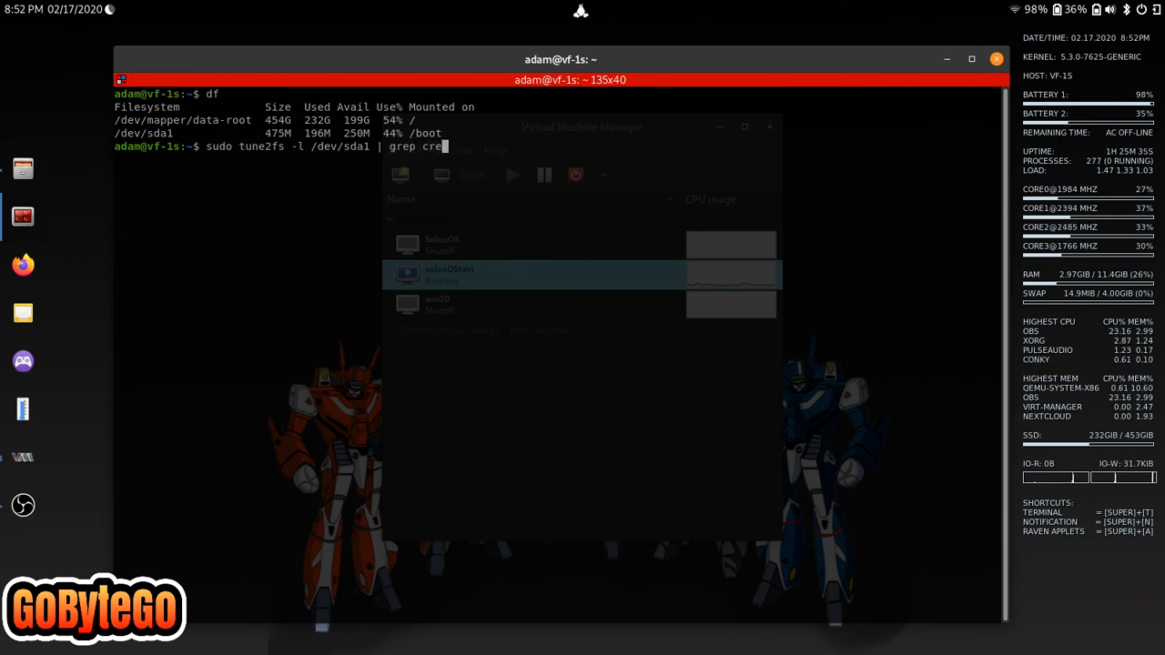
key(Return)
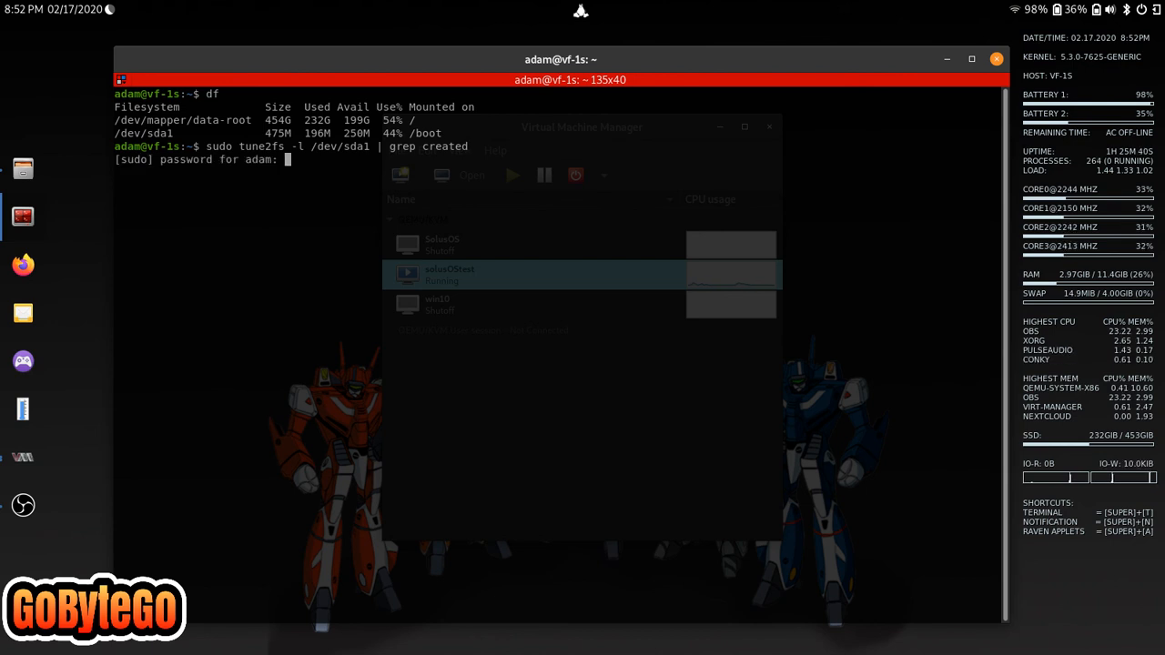
key(Return)
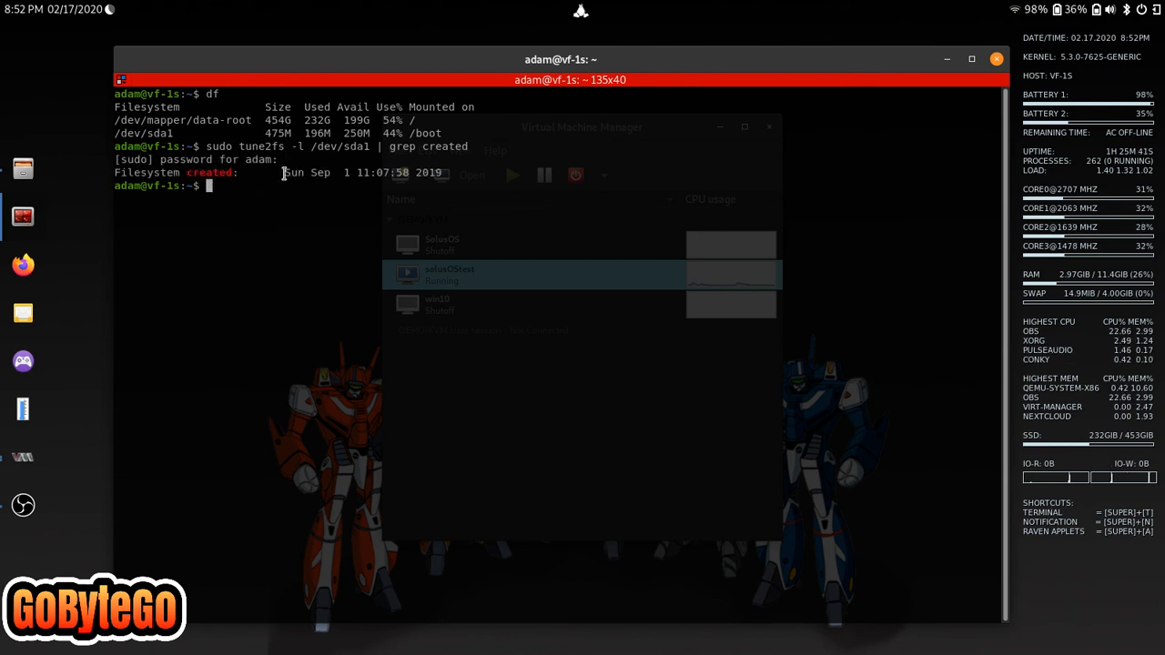